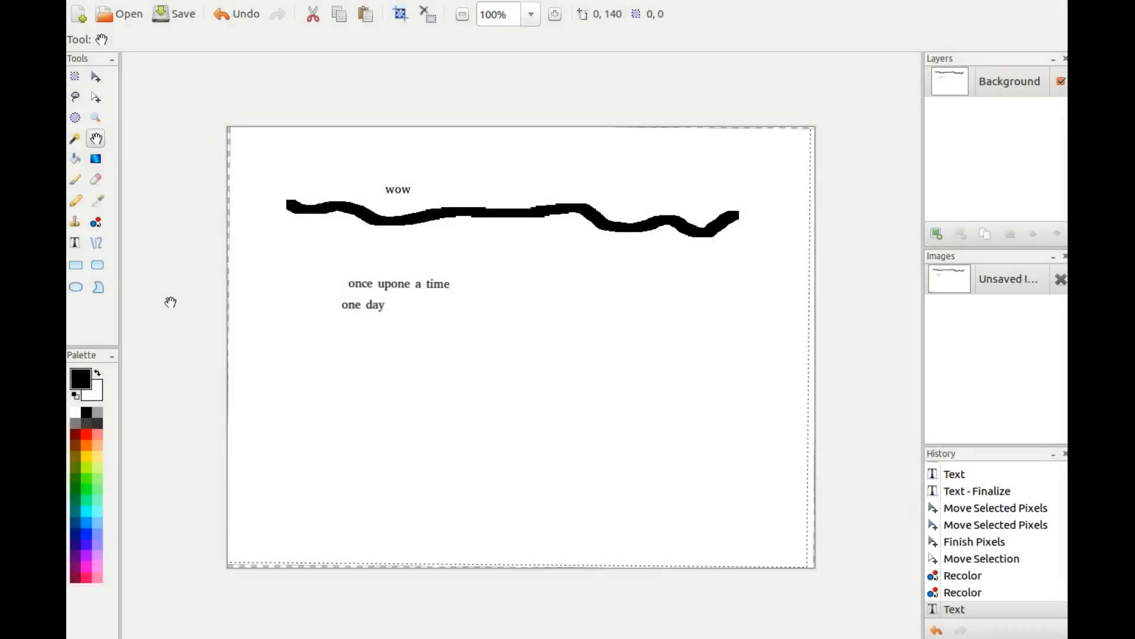
{"action": "mouse_move", "coordinate": [173, 213]}
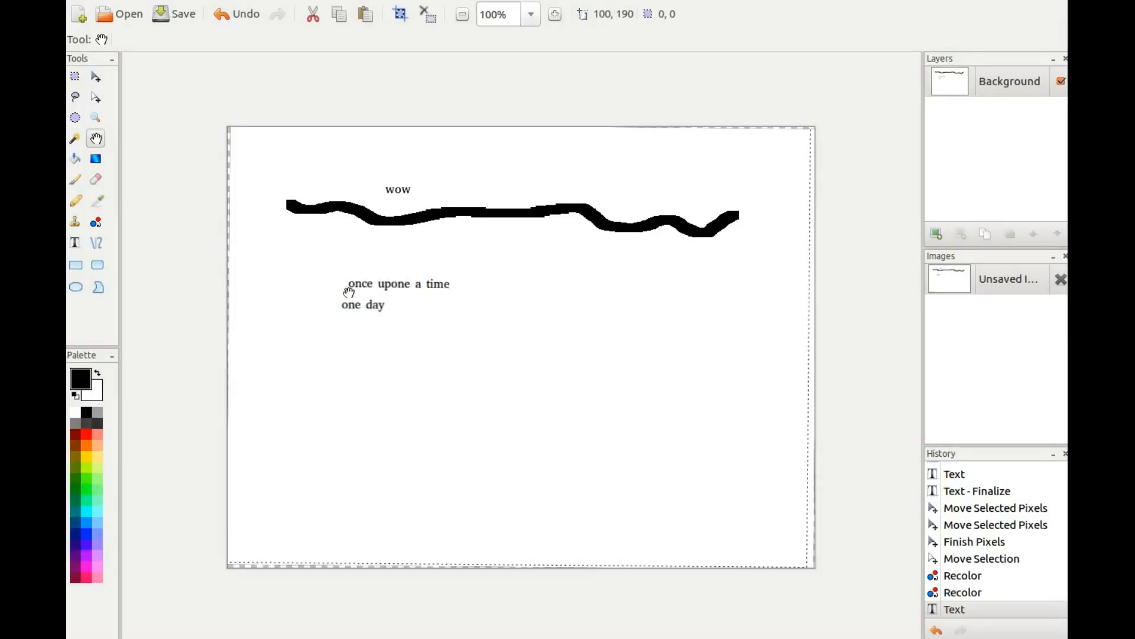
{"action": "mouse_move", "coordinate": [366, 288]}
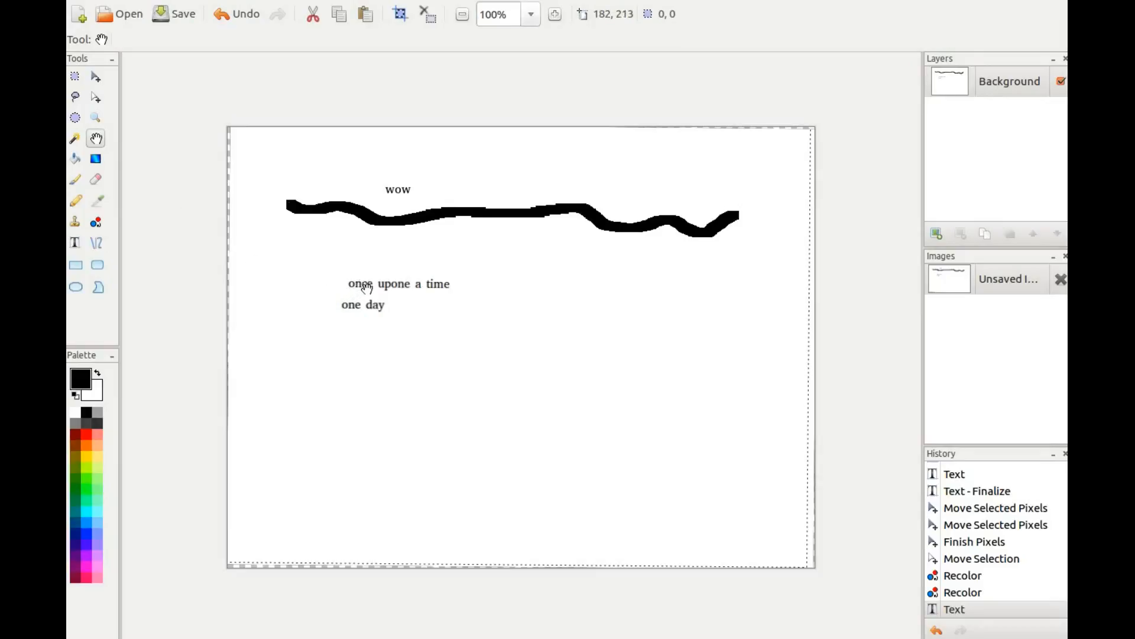
{"action": "mouse_move", "coordinate": [497, 278]}
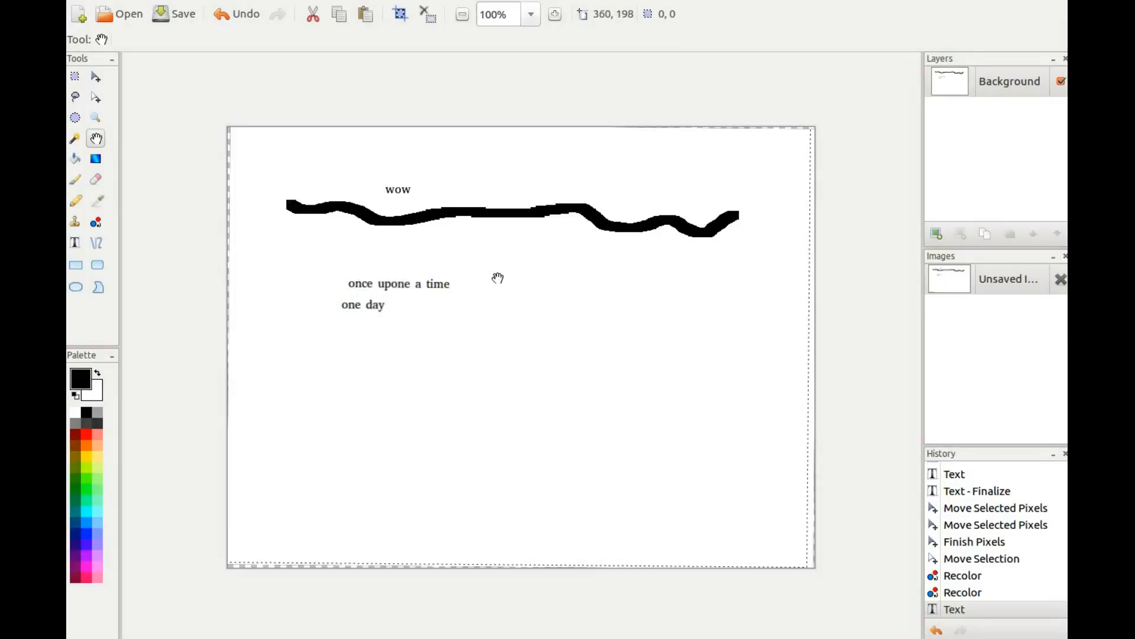
{"action": "mouse_move", "coordinate": [387, 283]}
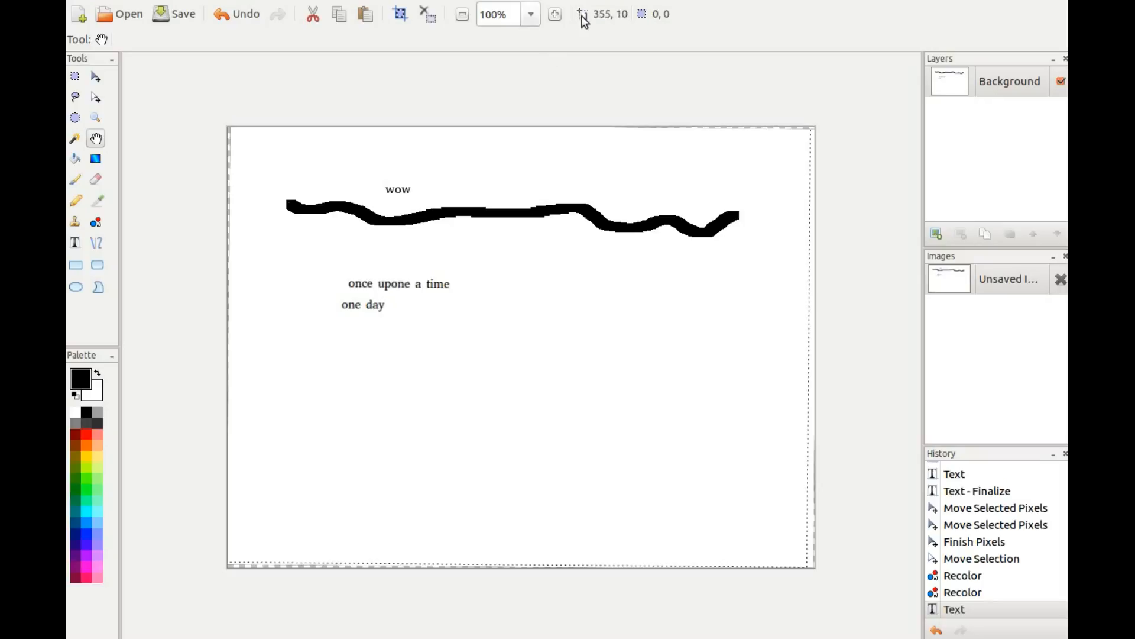
{"action": "mouse_move", "coordinate": [497, 182]}
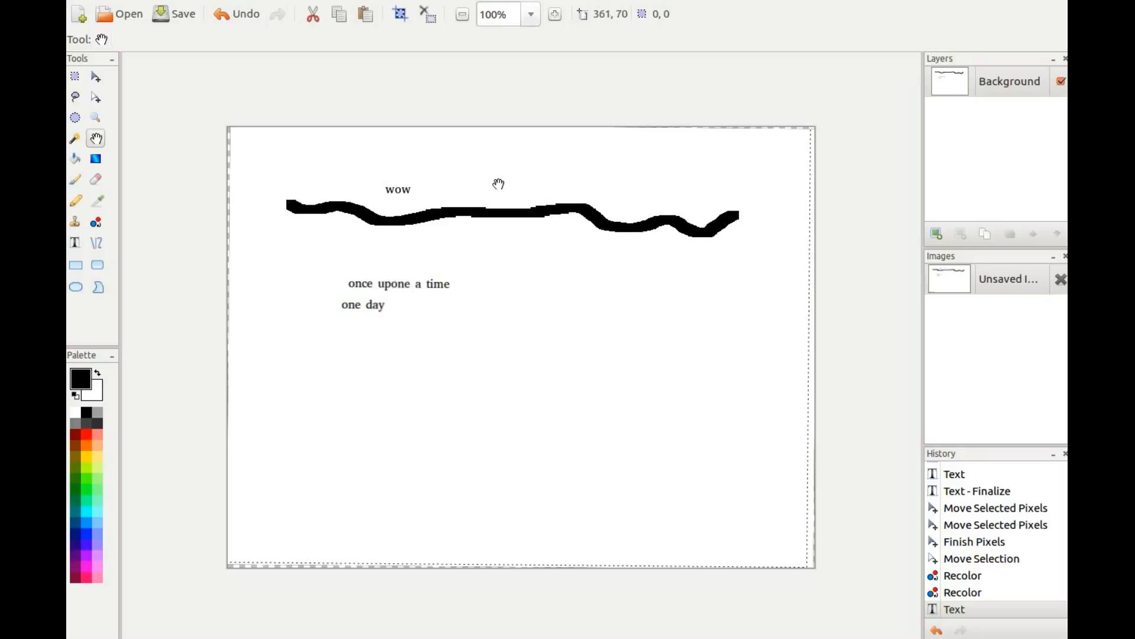
{"action": "mouse_move", "coordinate": [362, 286]}
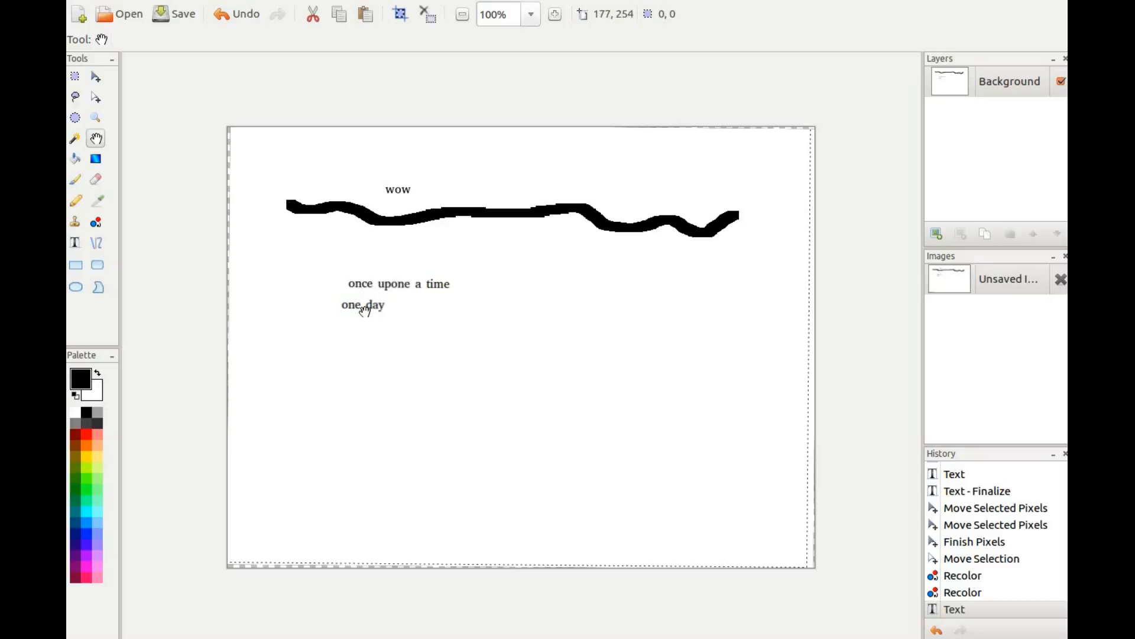
{"action": "mouse_move", "coordinate": [458, 216]}
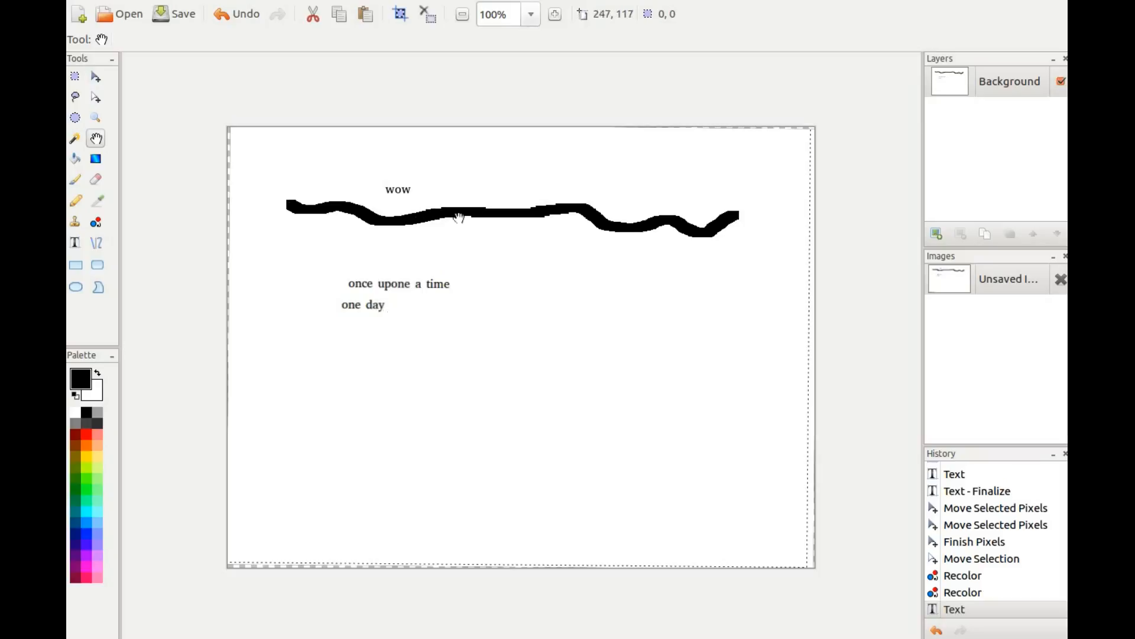
{"action": "mouse_move", "coordinate": [391, 195]}
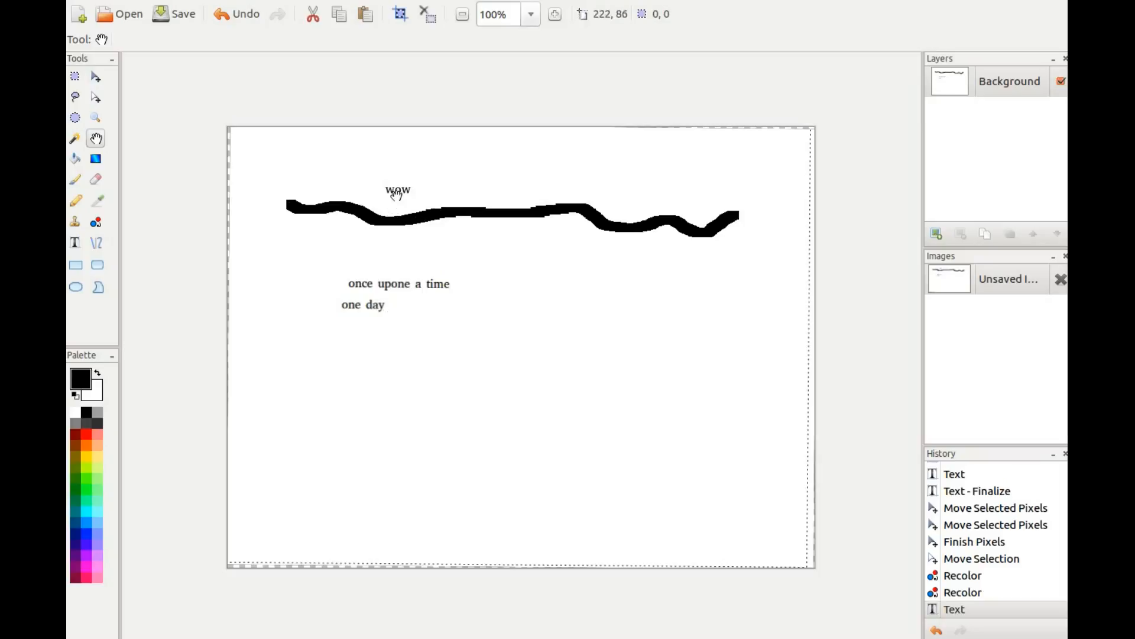
{"action": "mouse_move", "coordinate": [395, 262]}
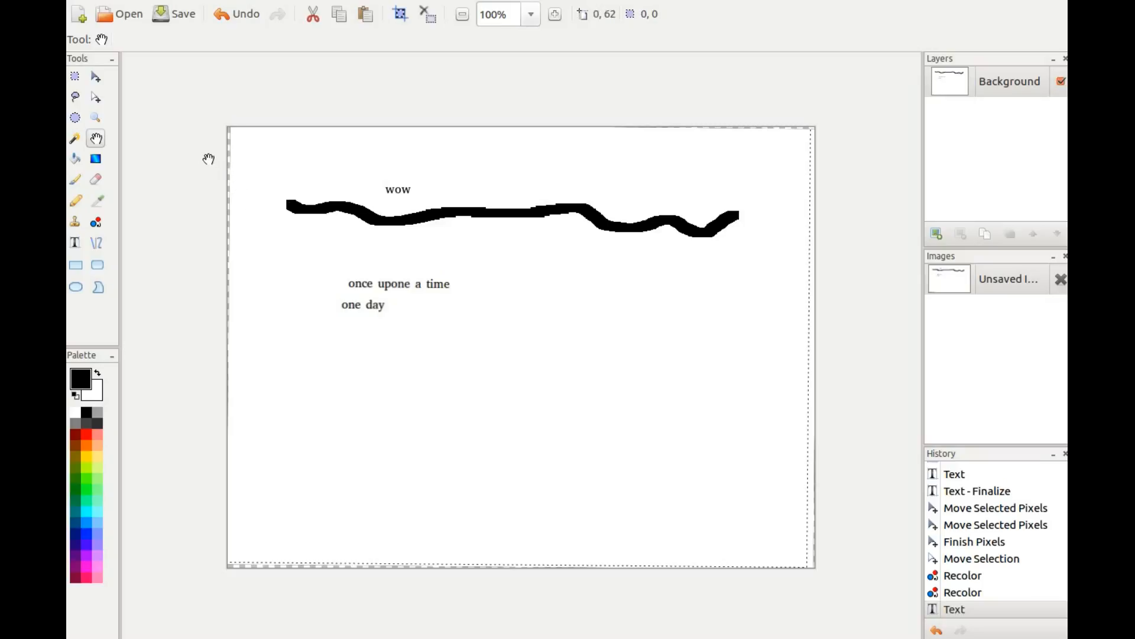
{"action": "mouse_move", "coordinate": [184, 165]}
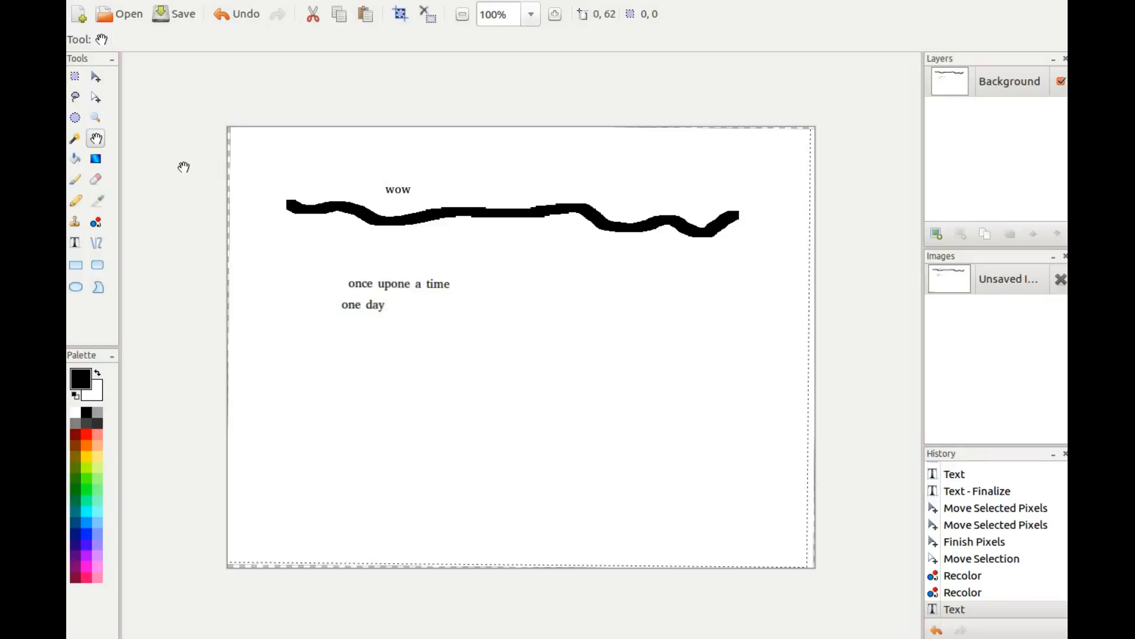
{"action": "mouse_move", "coordinate": [76, 243]}
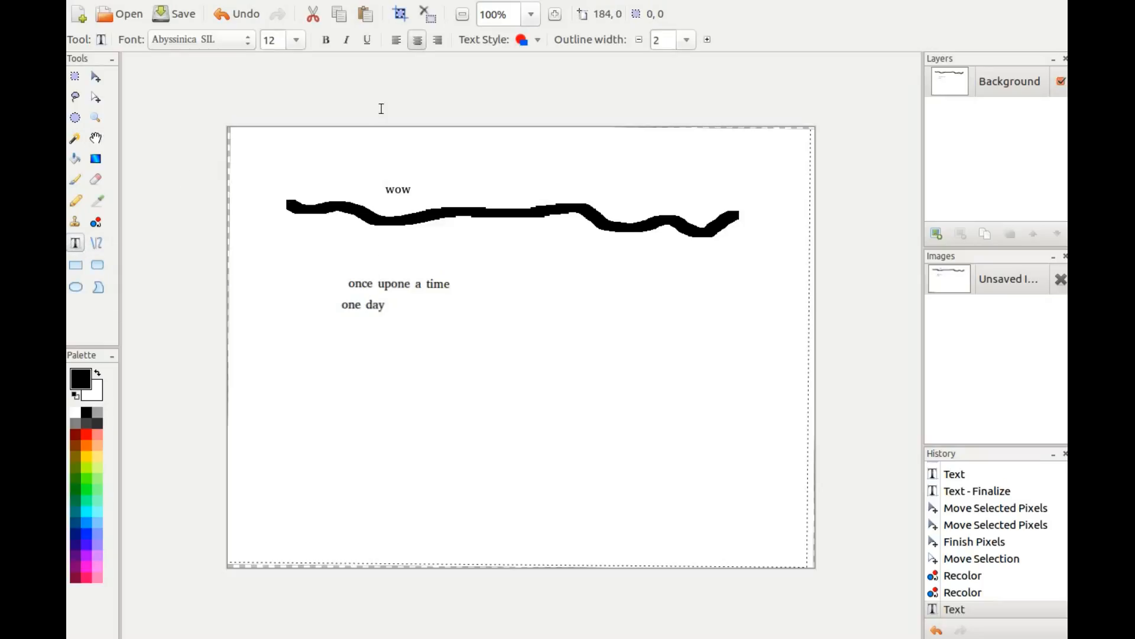
{"action": "mouse_move", "coordinate": [398, 41]}
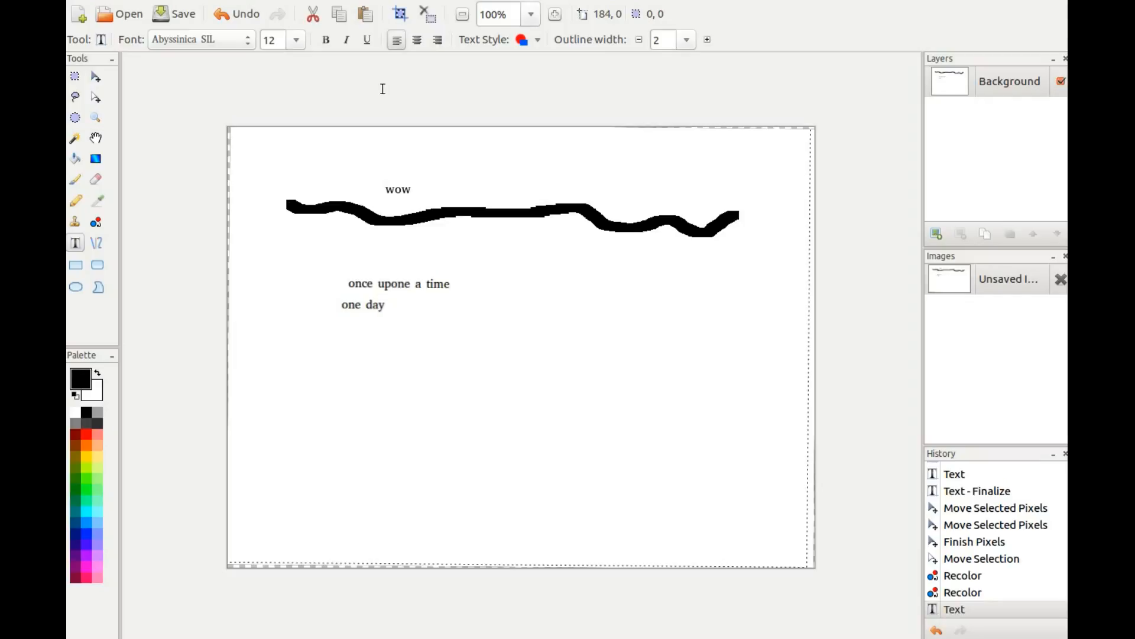
{"action": "mouse_move", "coordinate": [401, 156]}
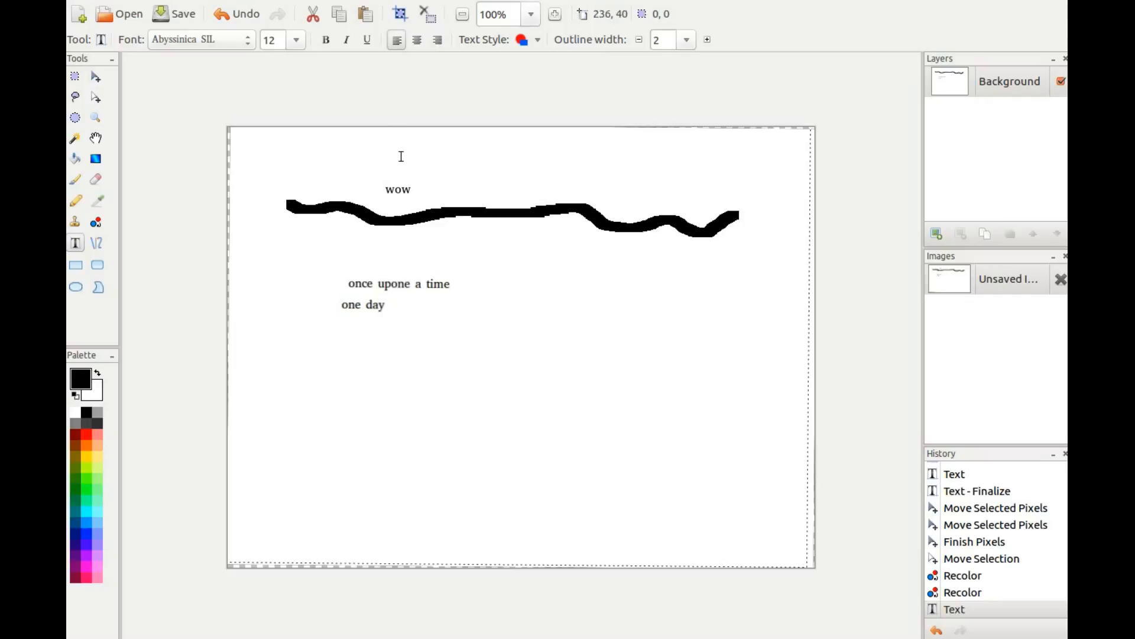
{"action": "mouse_move", "coordinate": [324, 319]}
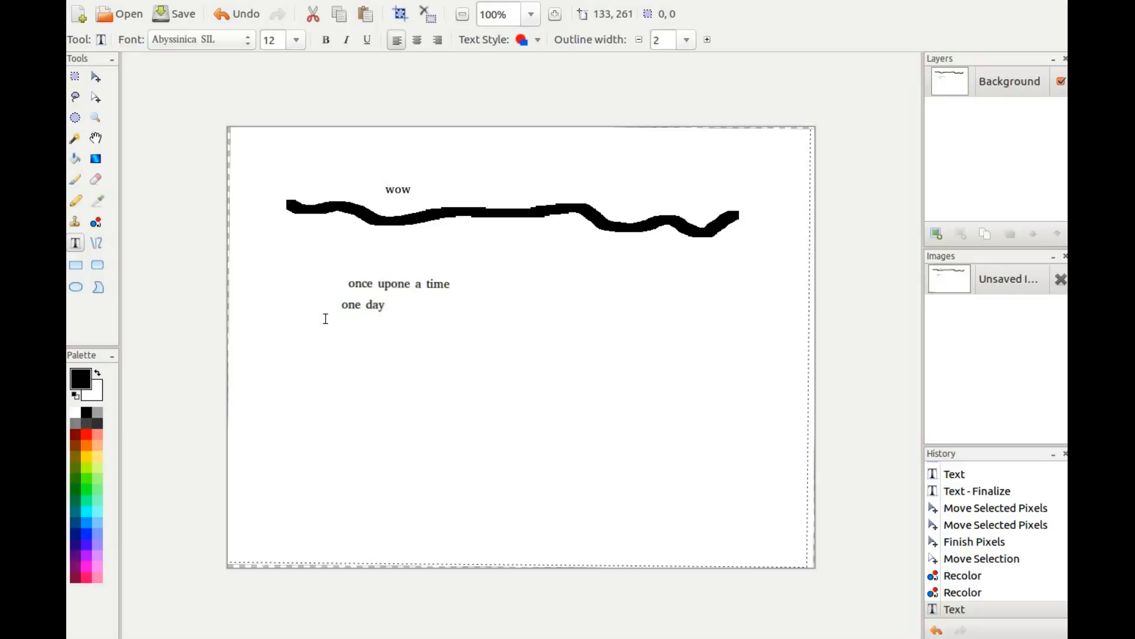
{"action": "mouse_move", "coordinate": [334, 313]}
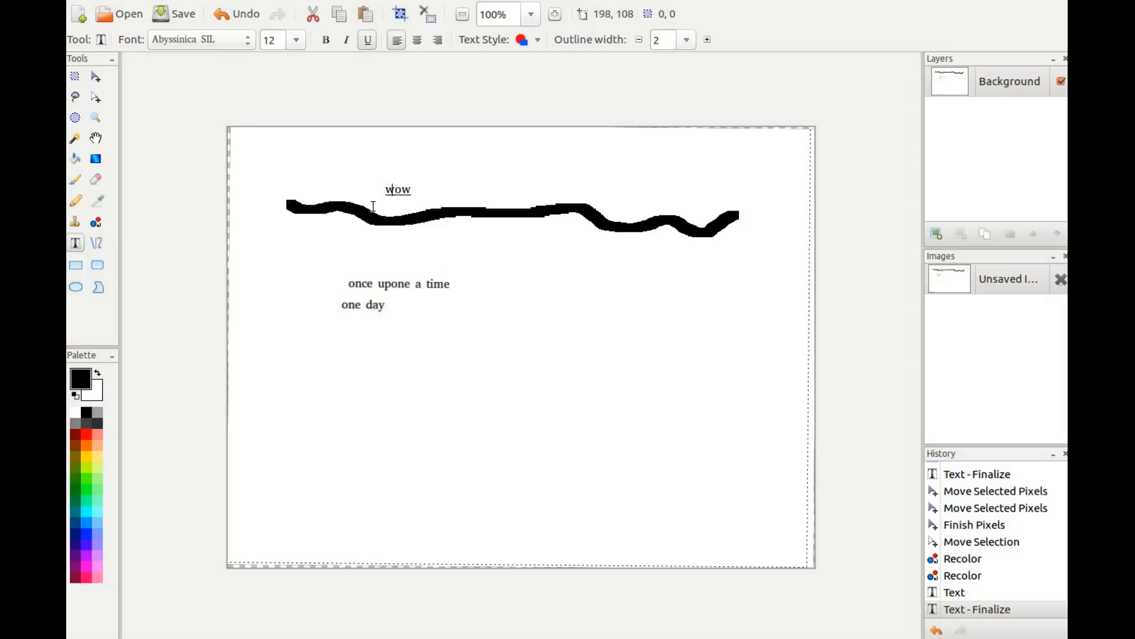
{"action": "mouse_move", "coordinate": [376, 199]}
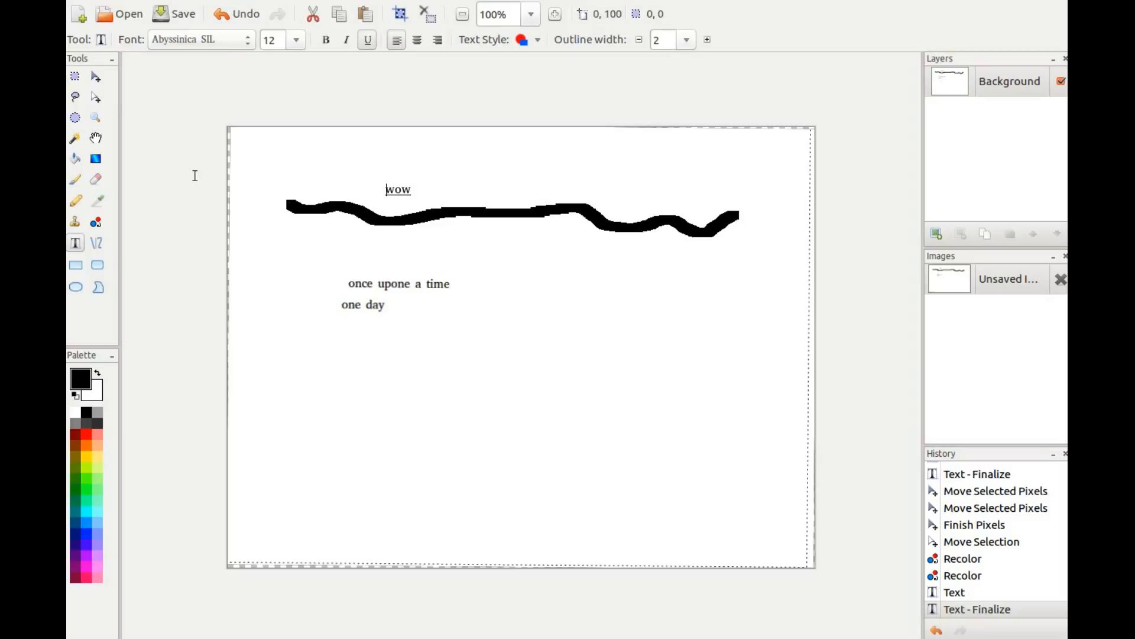
{"action": "mouse_move", "coordinate": [584, 388]}
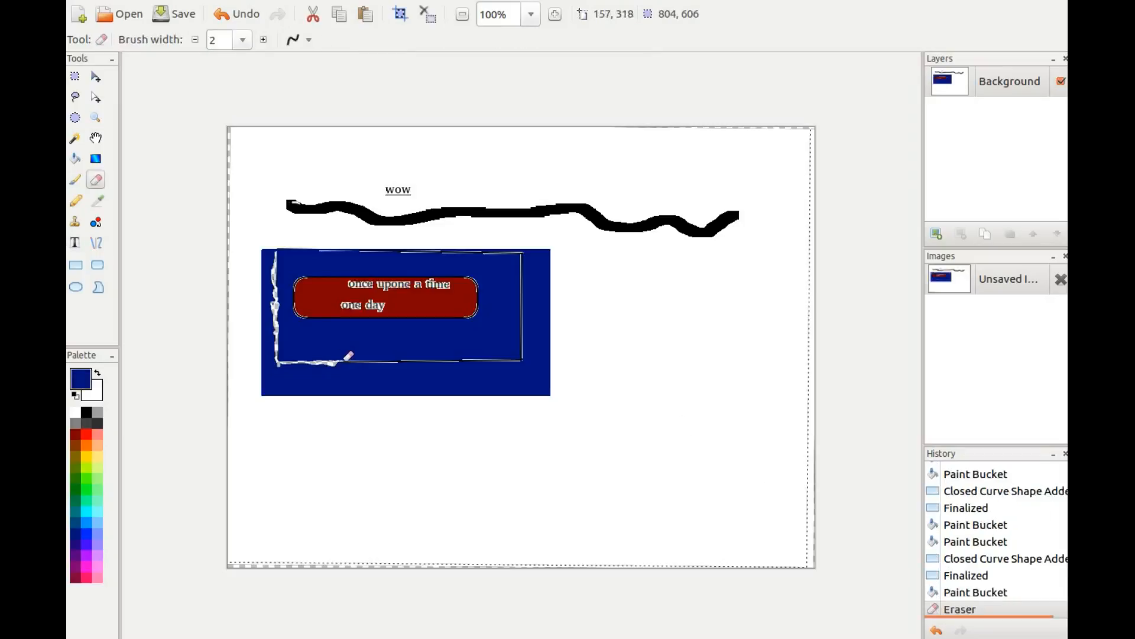
- Erase the grey inner outline around the red panel and touch up with the Paint Bucket
{"action": "left_click_drag", "start_coordinate": [347, 357], "coordinate": [405, 359]}
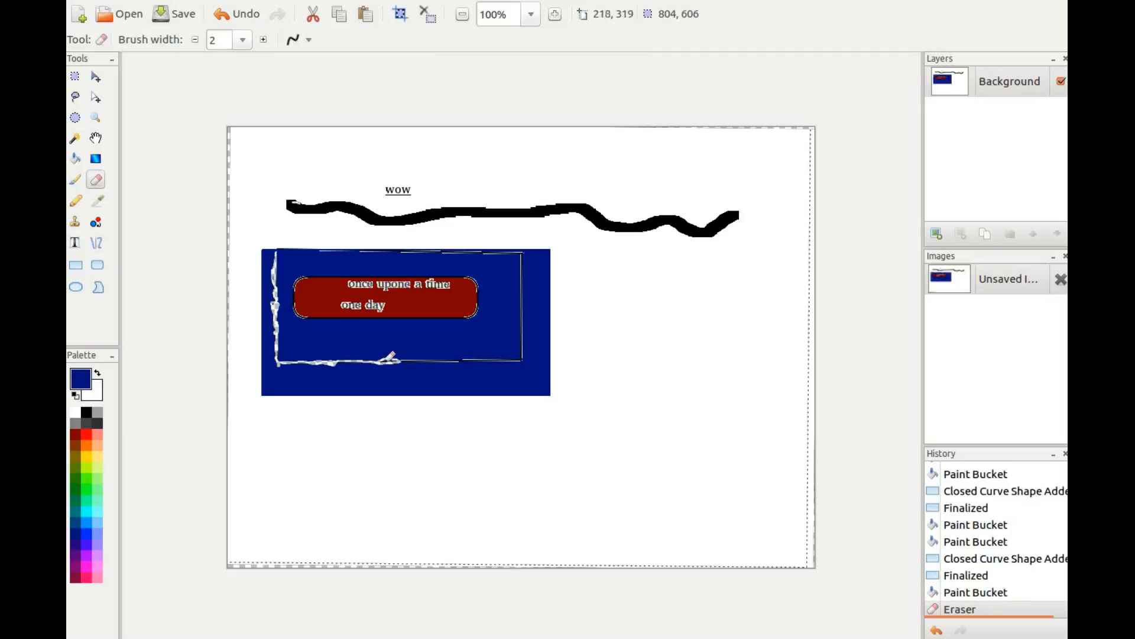
{"action": "left_click_drag", "start_coordinate": [391, 356], "coordinate": [442, 356]}
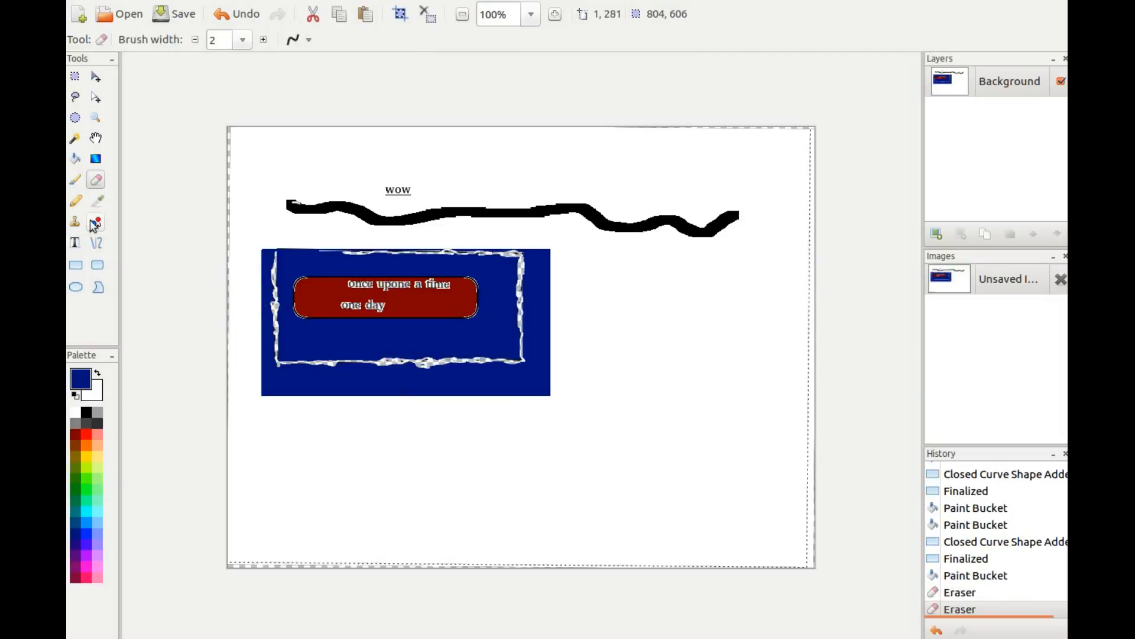
{"action": "left_click", "coordinate": [76, 180]}
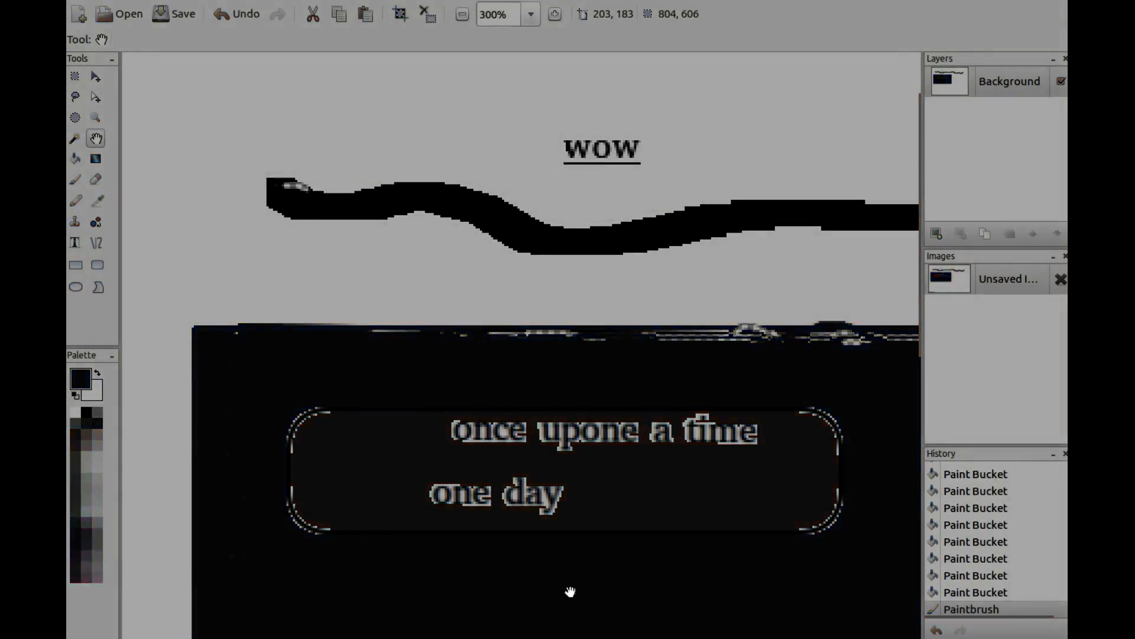
{"action": "mouse_move", "coordinate": [570, 589]}
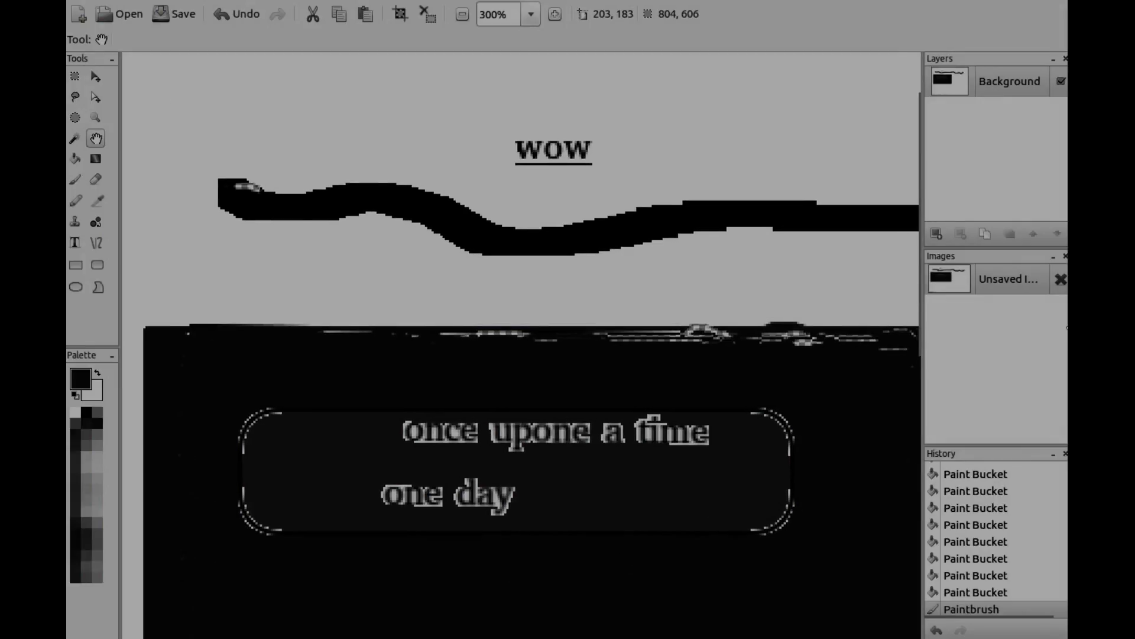
{"action": "left_click", "coordinate": [736, 436]}
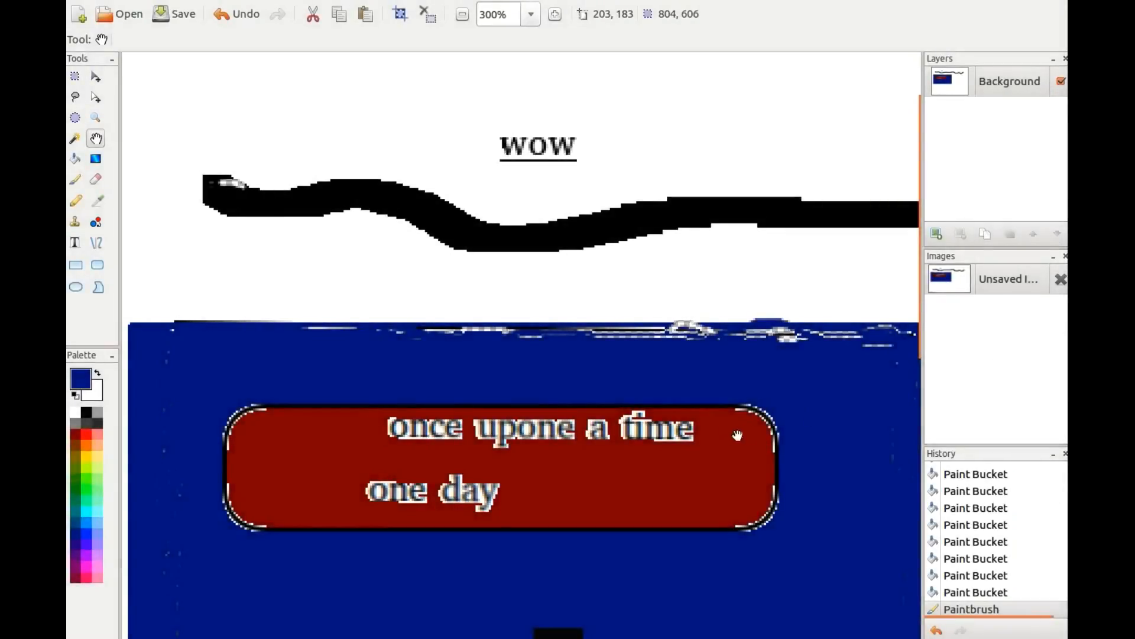
{"action": "mouse_move", "coordinate": [613, 593]}
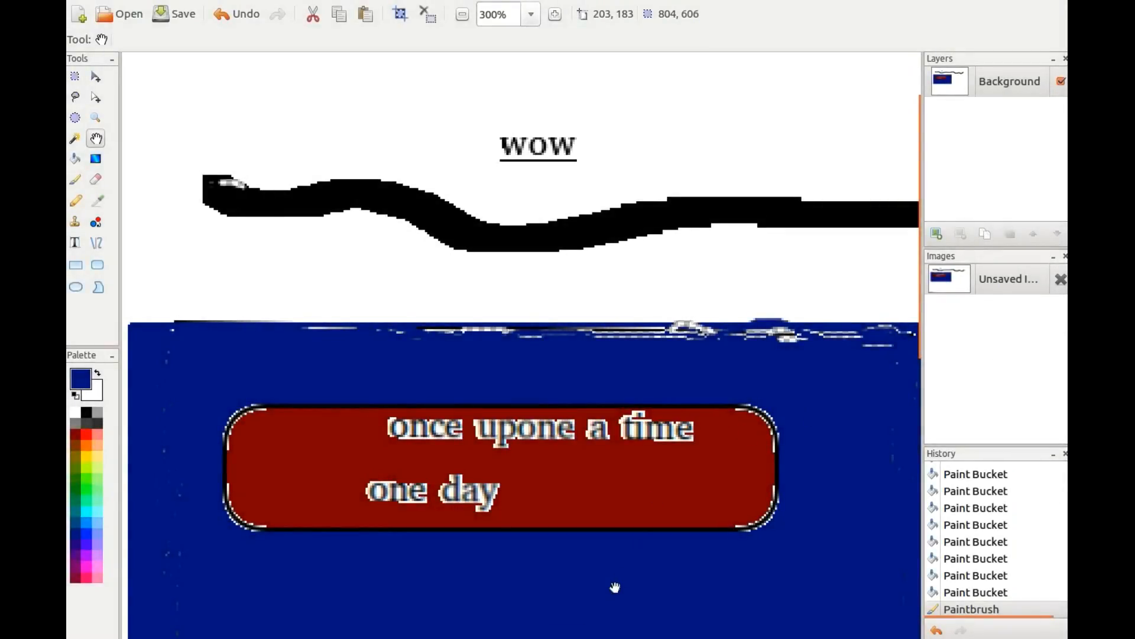
{"action": "mouse_move", "coordinate": [549, 636]}
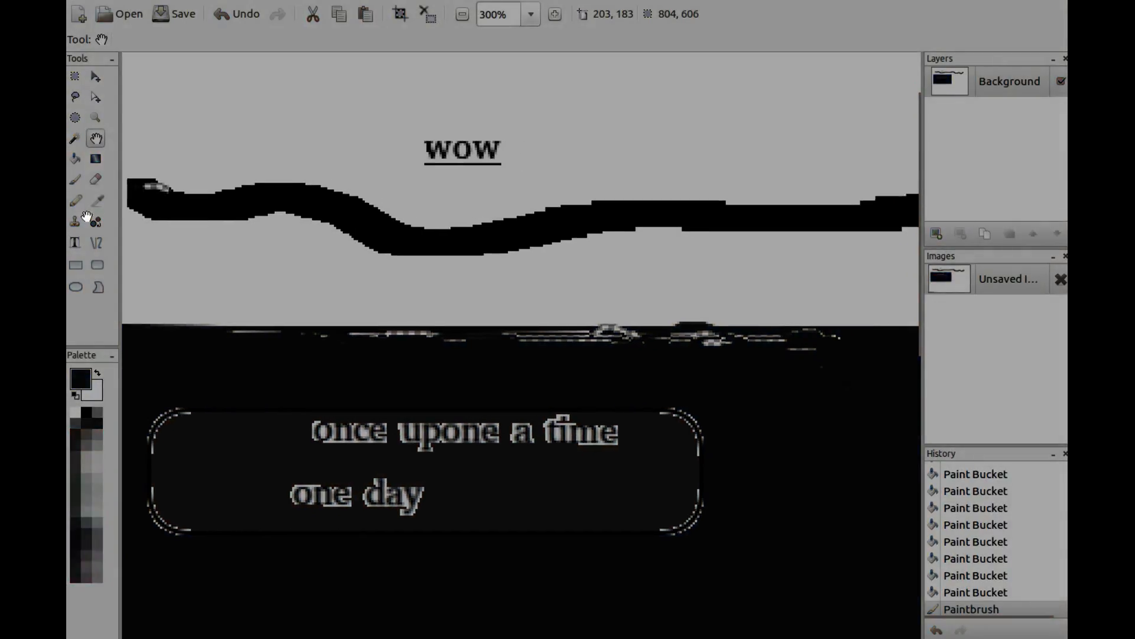
- Pan the view, then choose Wait so the unresponsive Pinta window can recover
{"action": "left_click_drag", "start_coordinate": [529, 304], "coordinate": [468, 303]}
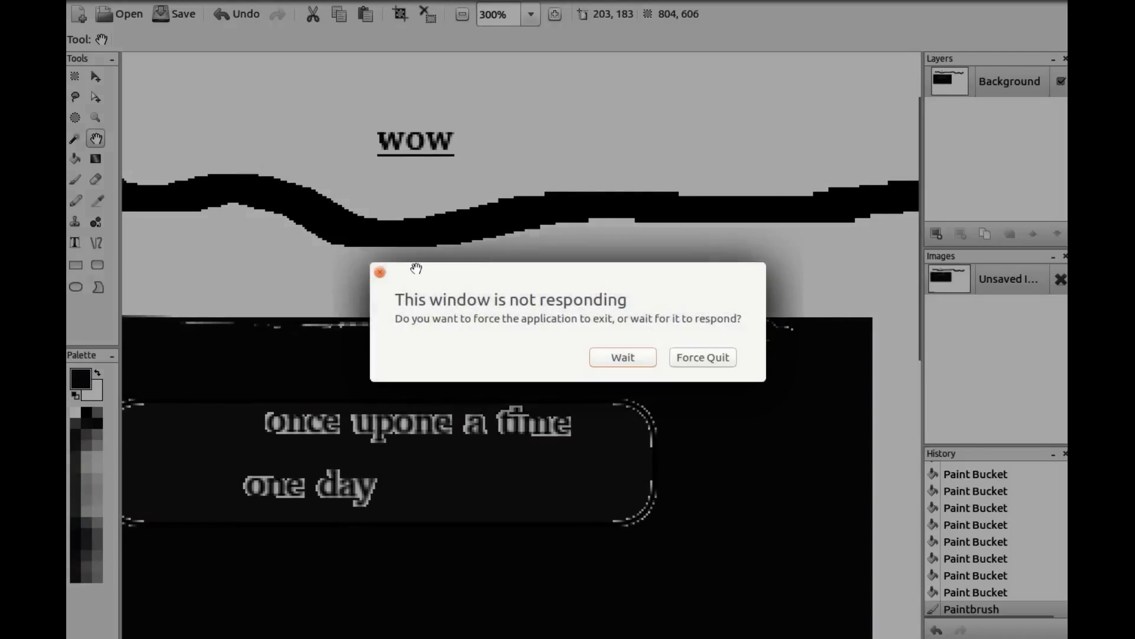
{"action": "left_click", "coordinate": [622, 358]}
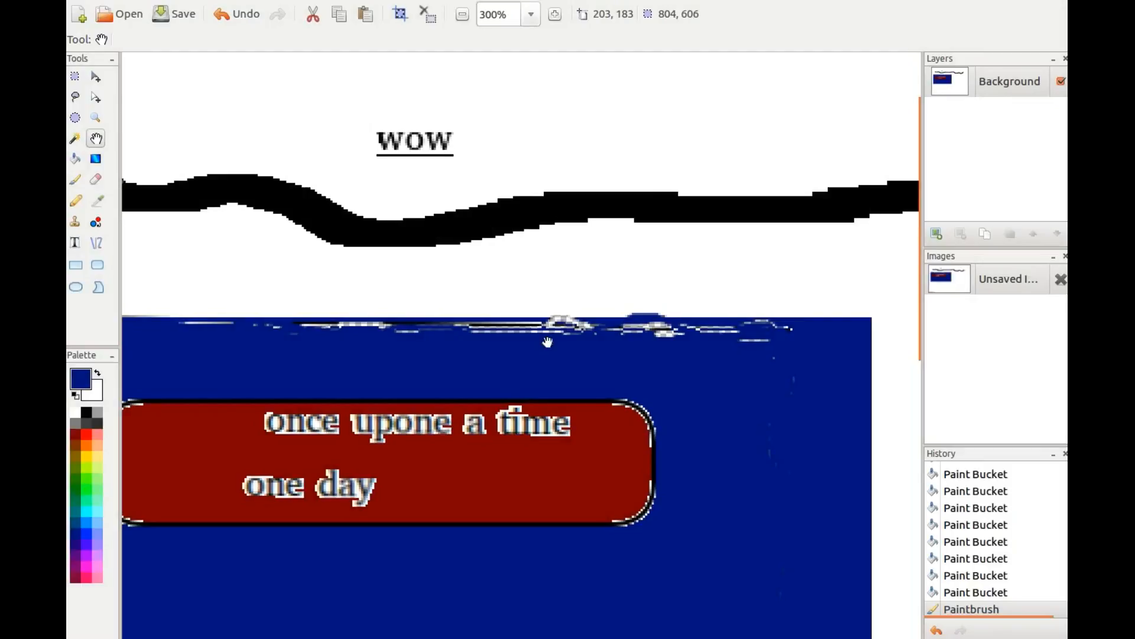